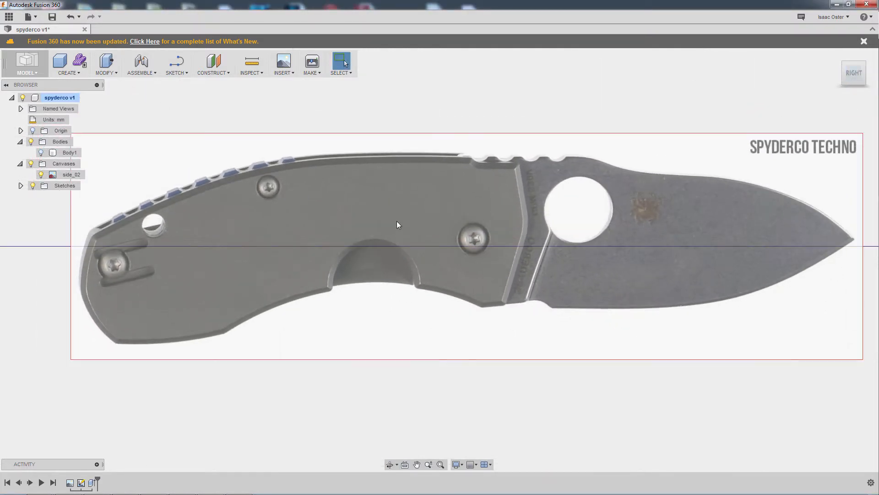
Create a new sketch on the knife reference image canvas plane
{"action": "left_click", "coordinate": [176, 64]}
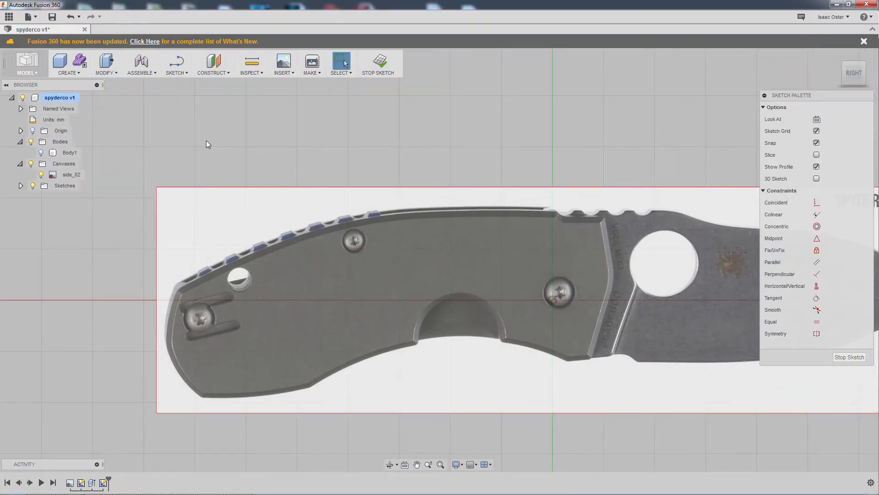
Spline the handle's top spine past the rear corner, then begin a curve around the rounded end
{"action": "left_click", "coordinate": [175, 63]}
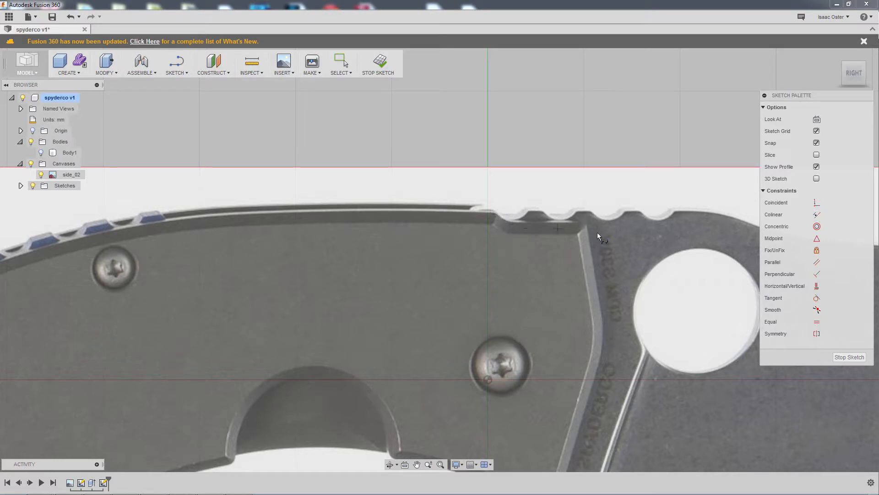
{"action": "mouse_move", "coordinate": [584, 222]}
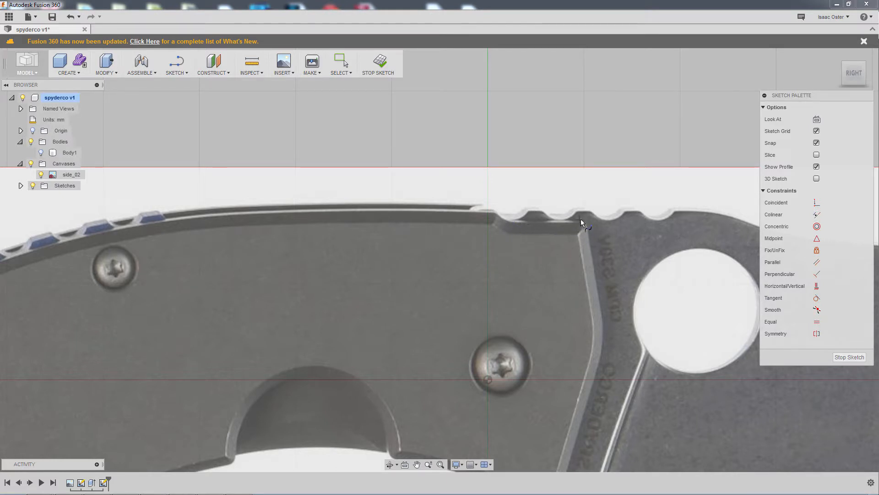
{"action": "mouse_move", "coordinate": [575, 212]}
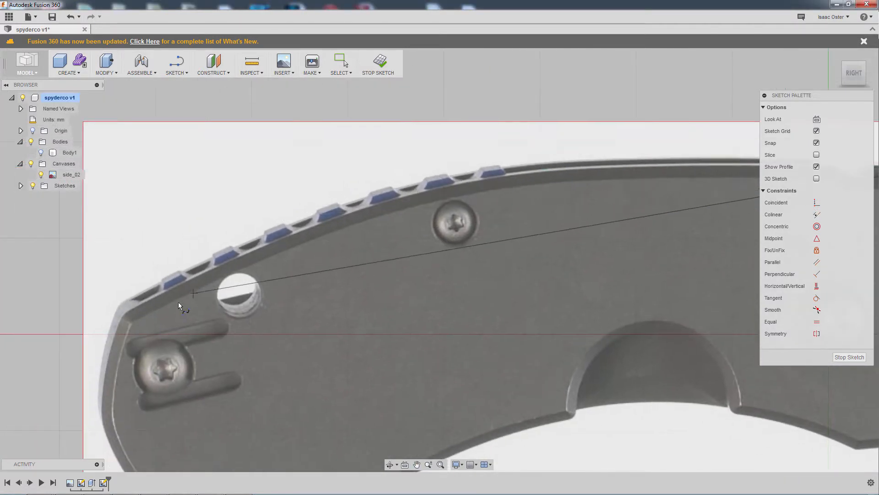
{"action": "left_click", "coordinate": [124, 319]}
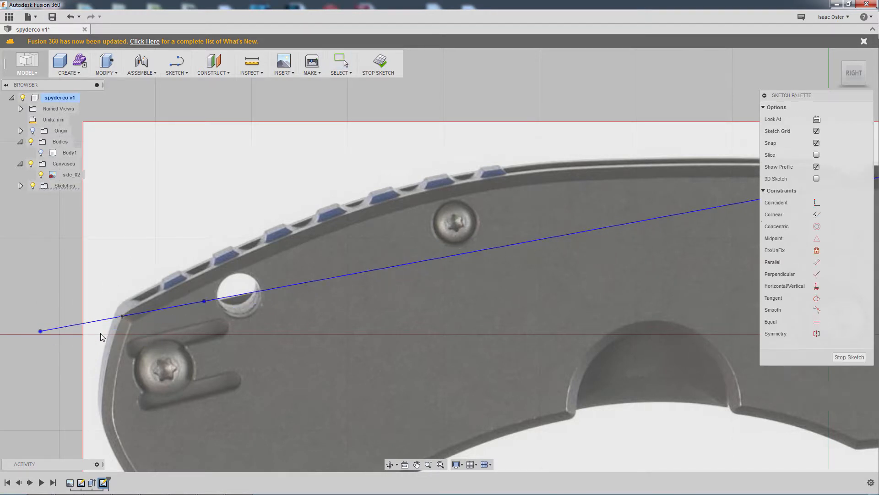
{"action": "left_click", "coordinate": [40, 331]}
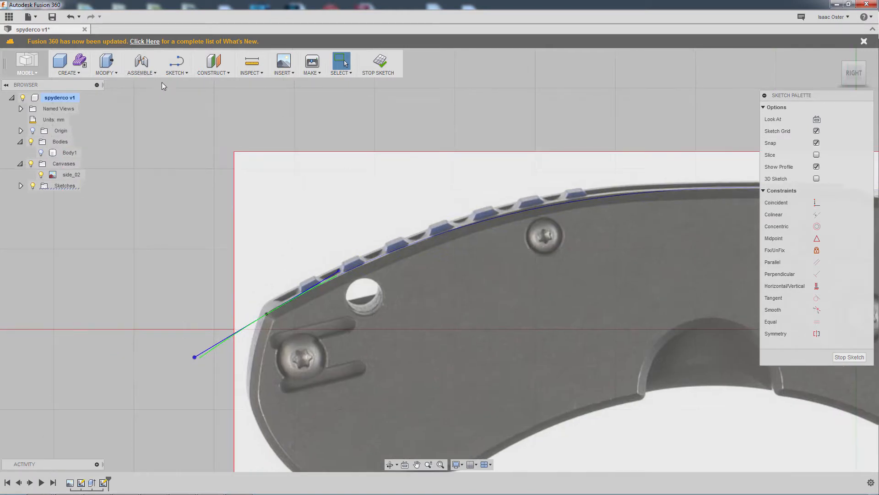
{"action": "left_click", "coordinate": [174, 64]}
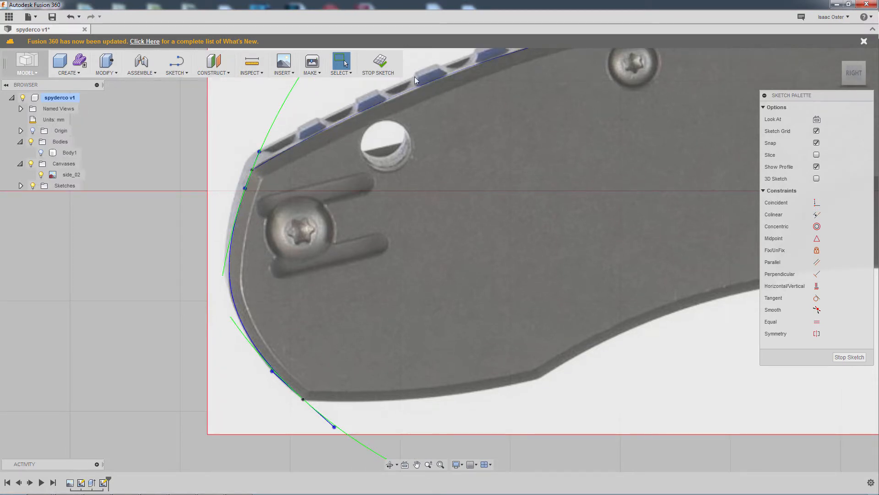
Repeat the spline along the bottom edge from the lower rear corner to the finger cutout
{"action": "right_click", "coordinate": [414, 79]}
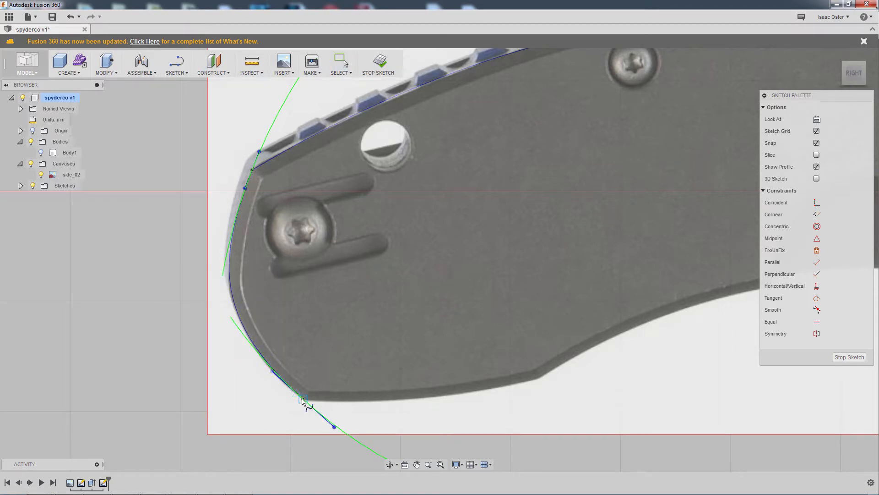
{"action": "left_click", "coordinate": [538, 384]}
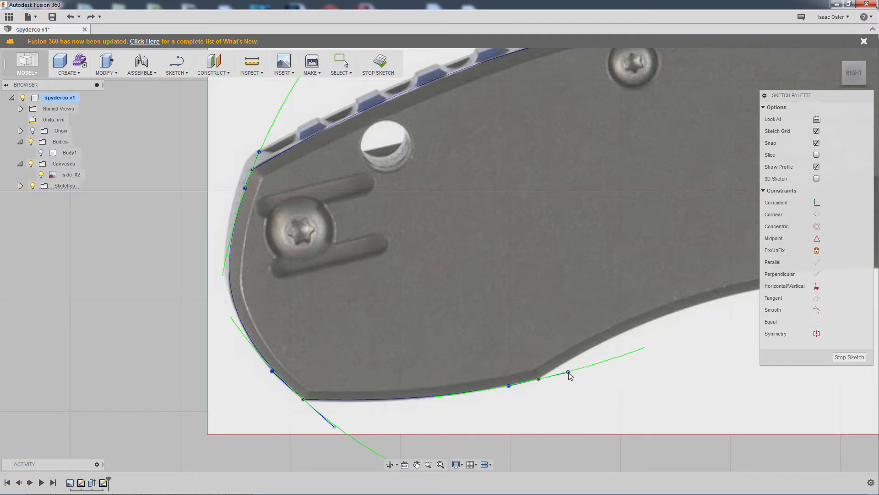
{"action": "right_click", "coordinate": [567, 372]}
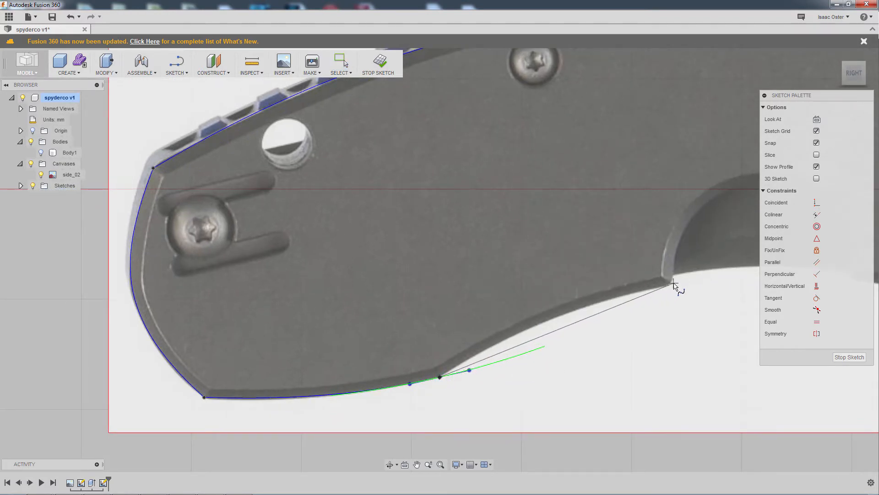
{"action": "right_click", "coordinate": [675, 286]}
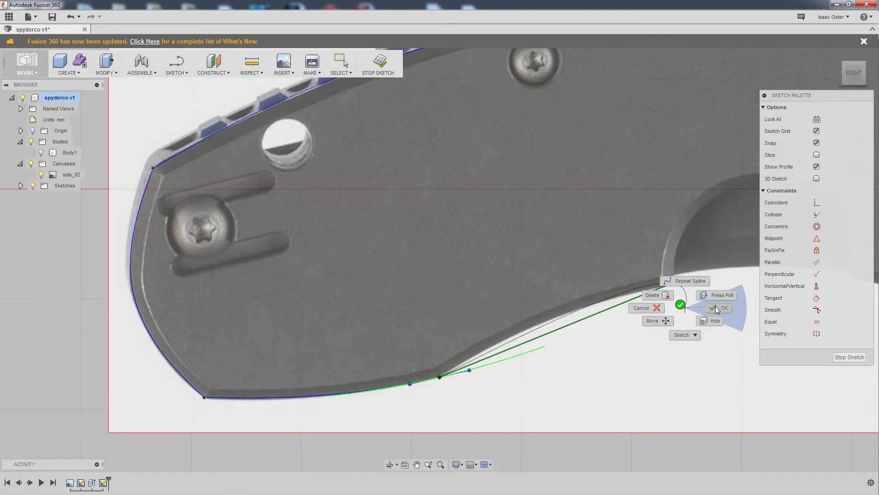
{"action": "left_click", "coordinate": [724, 307]}
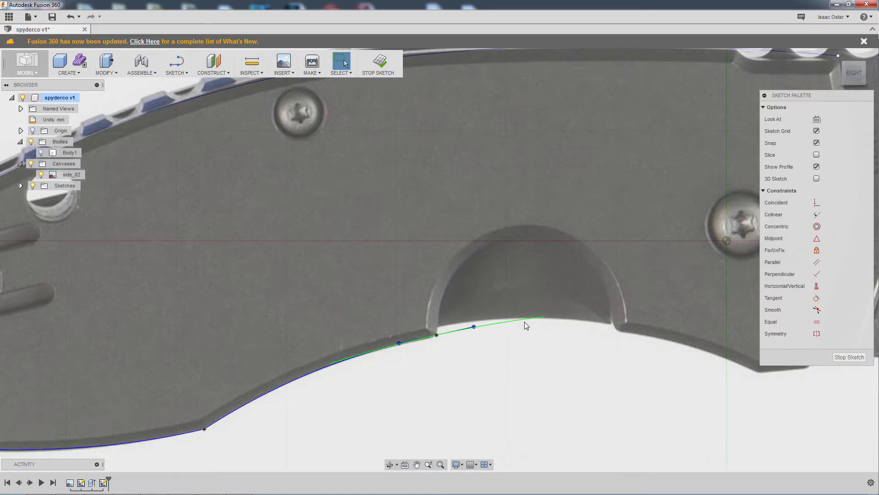
Draw a center-diameter circle over the finger cutout and drag it into a snug fit
{"action": "left_click", "coordinate": [176, 65]}
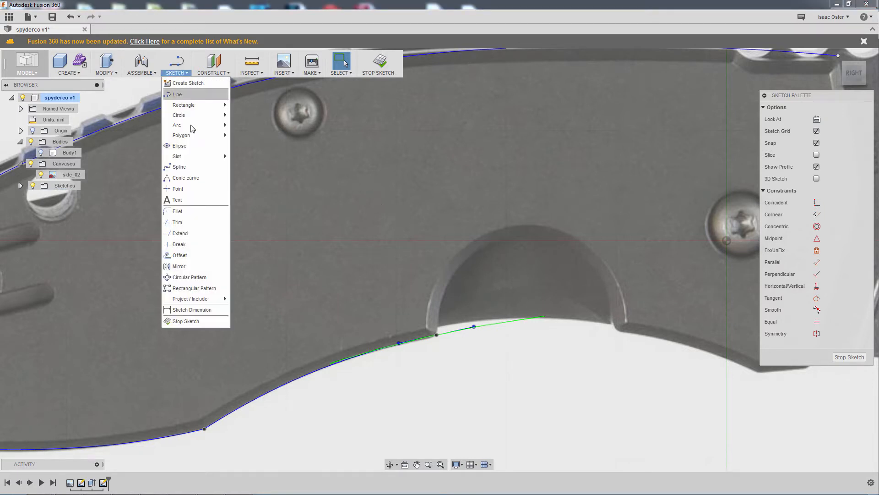
{"action": "left_click", "coordinate": [180, 115]}
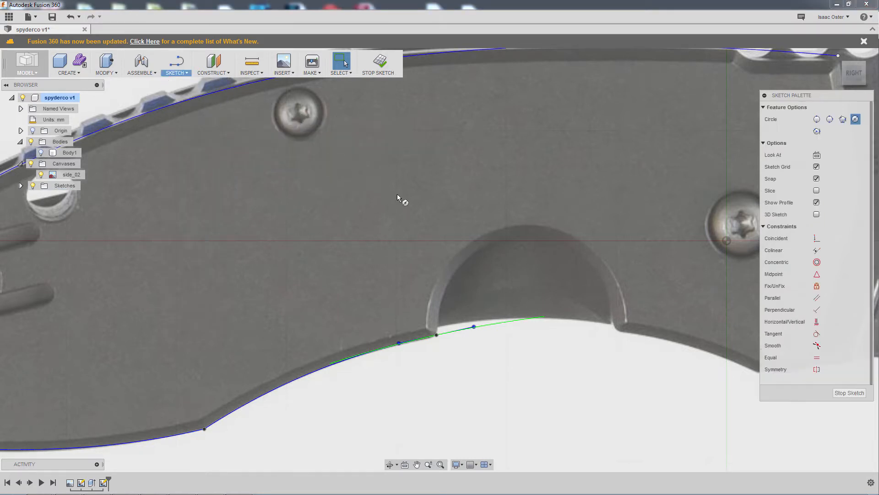
{"action": "mouse_move", "coordinate": [530, 317]}
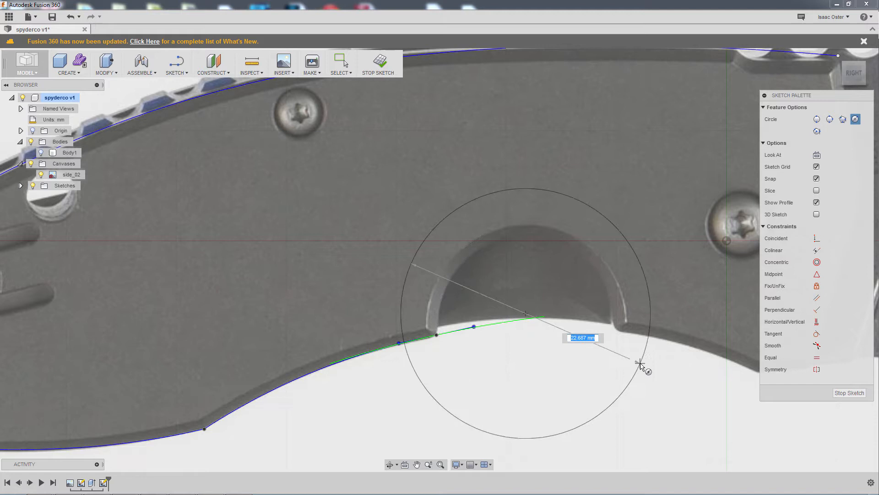
{"action": "mouse_move", "coordinate": [605, 350]}
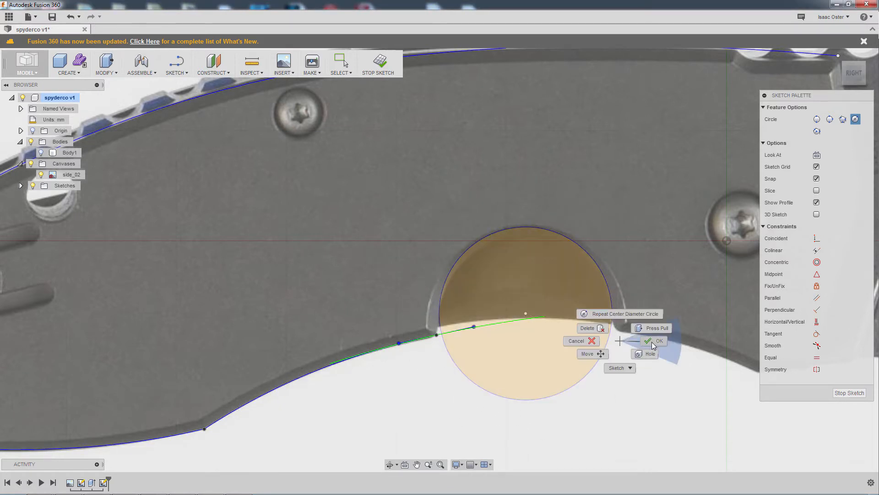
{"action": "left_click", "coordinate": [659, 341]}
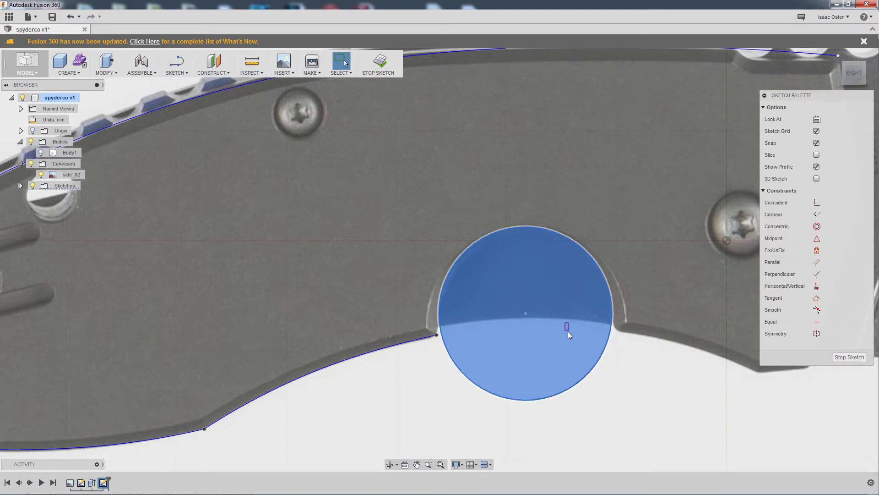
{"action": "left_click", "coordinate": [525, 312]}
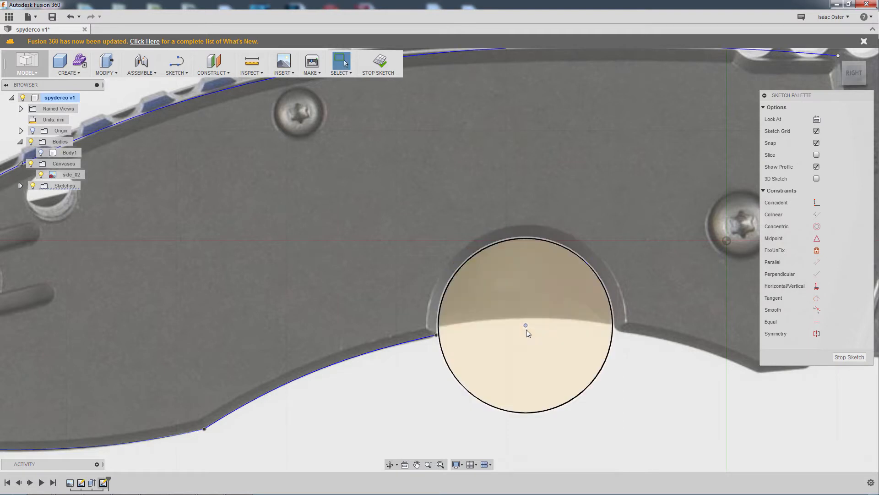
{"action": "left_click", "coordinate": [526, 330]}
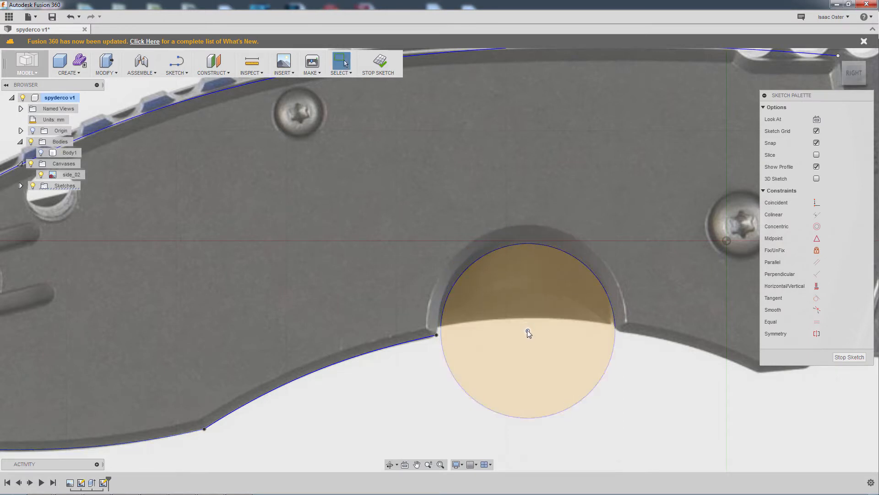
{"action": "left_click", "coordinate": [527, 331]}
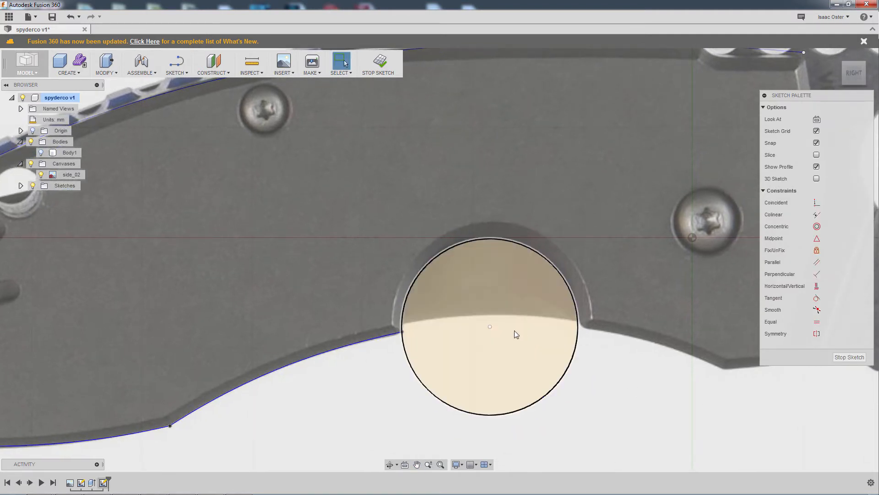
{"action": "left_click", "coordinate": [490, 327]}
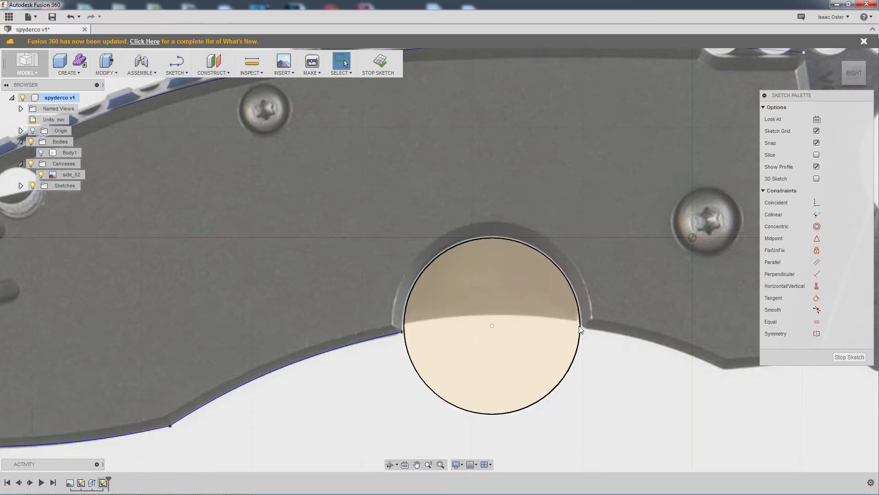
{"action": "scroll", "scroll_direction": "down", "scroll_amount": 3}
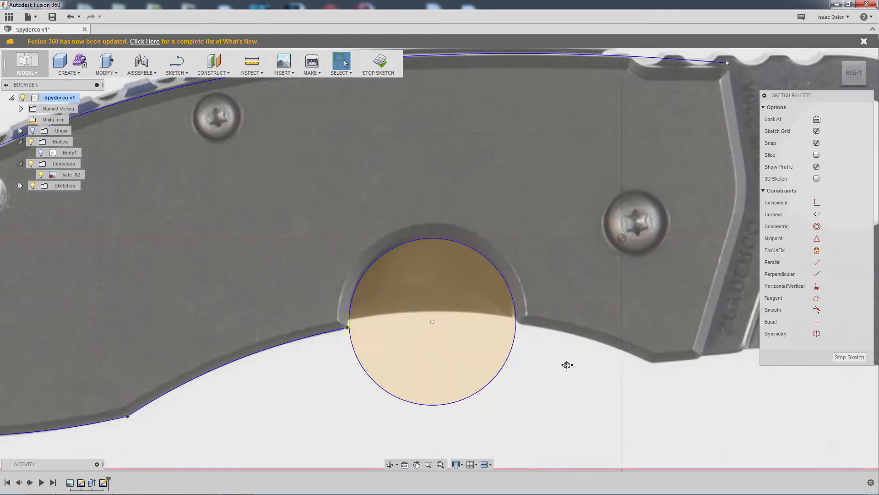
Trim away the circle's lower portion, leaving the arc along the finger cutout
{"action": "left_click", "coordinate": [176, 65]}
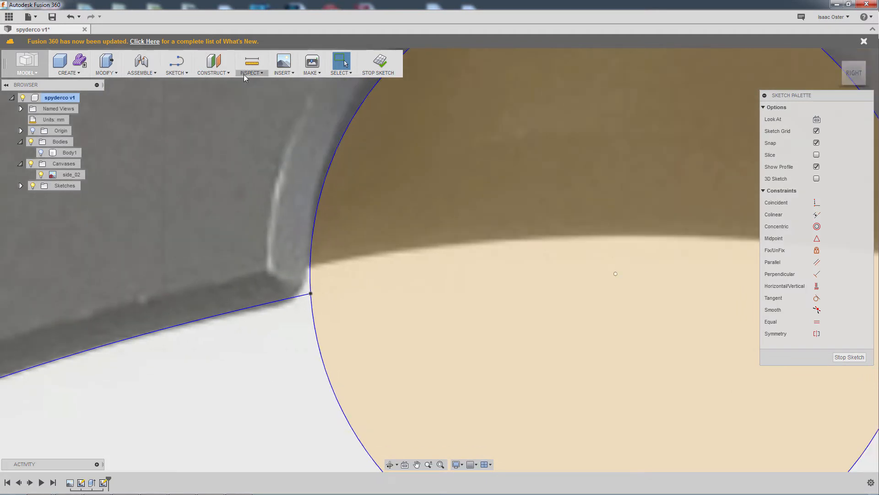
{"action": "left_click", "coordinate": [176, 64]}
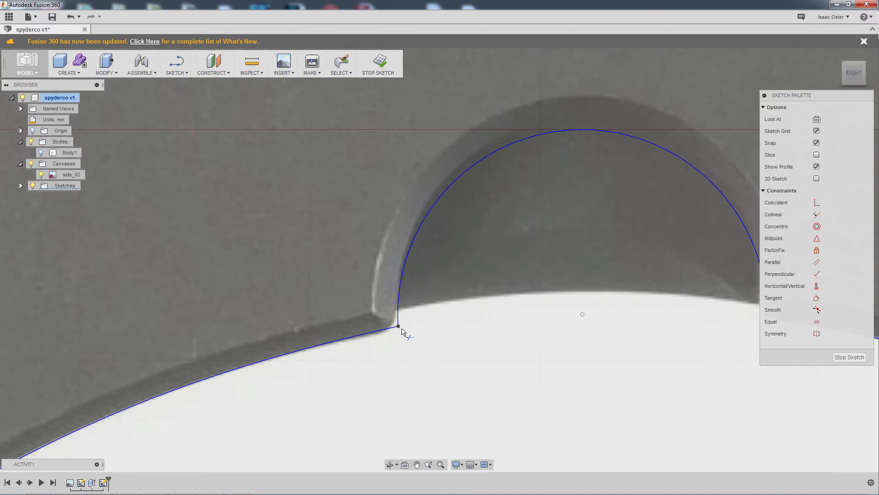
{"action": "mouse_move", "coordinate": [367, 344]}
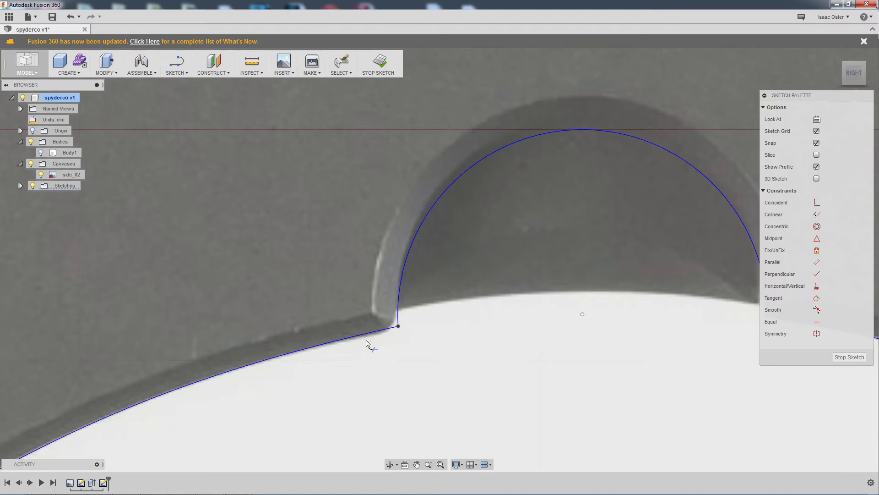
{"action": "mouse_move", "coordinate": [395, 332]}
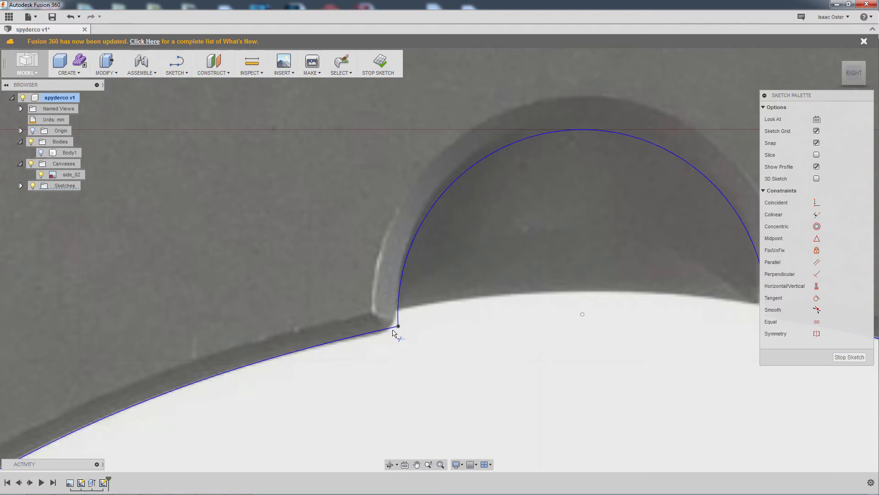
{"action": "left_click", "coordinate": [397, 314]}
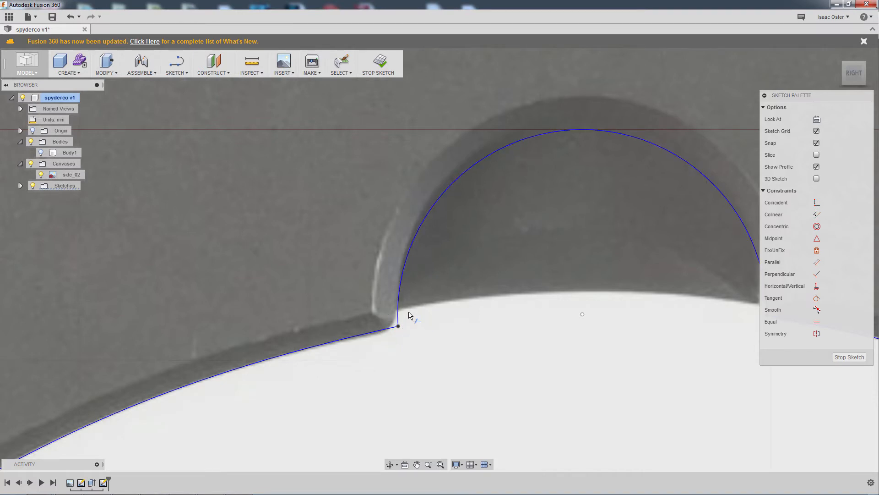
{"action": "mouse_move", "coordinate": [401, 347]}
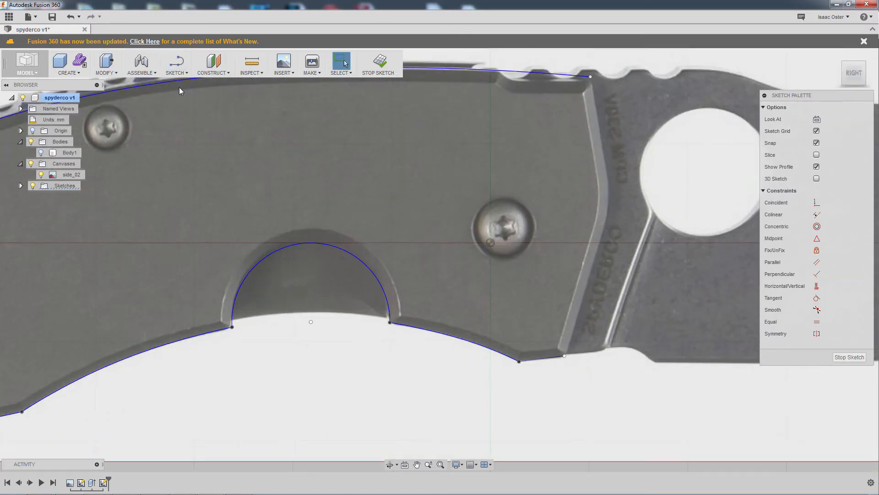
Close the handle profile with a front-edge curve to the bottom corner, then check Photoshop's spec sheet
{"action": "left_click", "coordinate": [176, 65]}
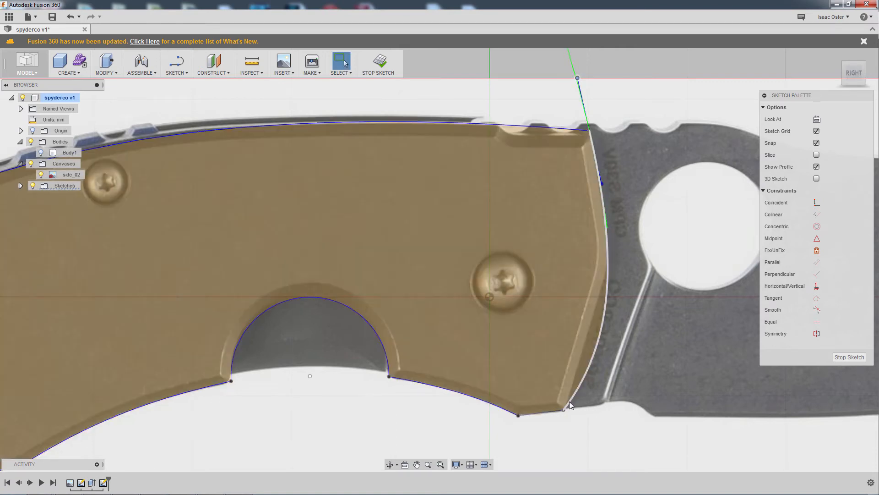
{"action": "left_click", "coordinate": [569, 405]}
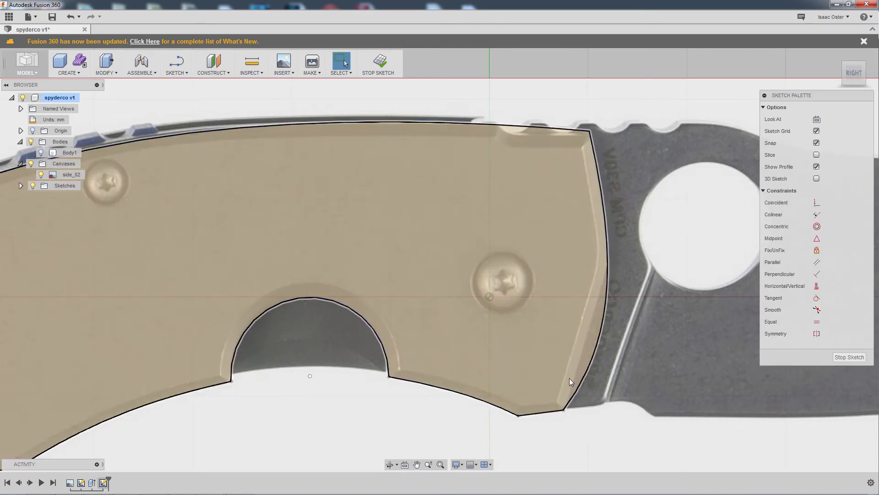
{"action": "left_click", "coordinate": [578, 394]}
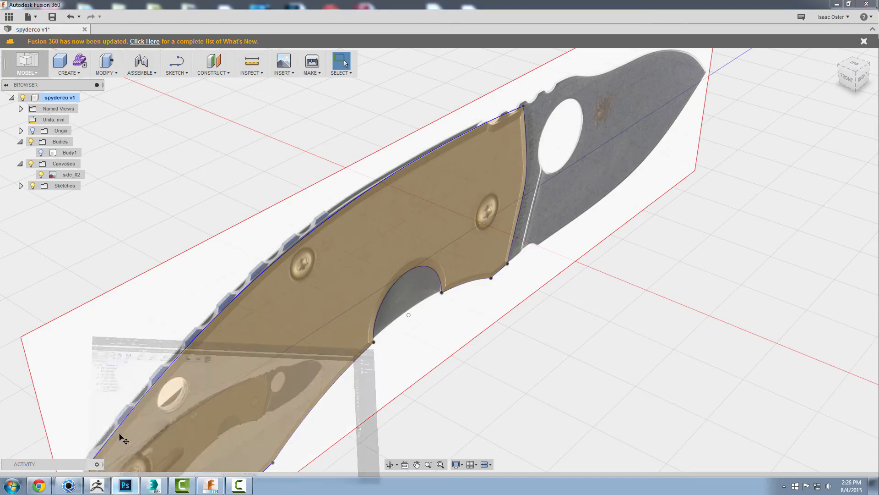
{"action": "left_click", "coordinate": [125, 485]}
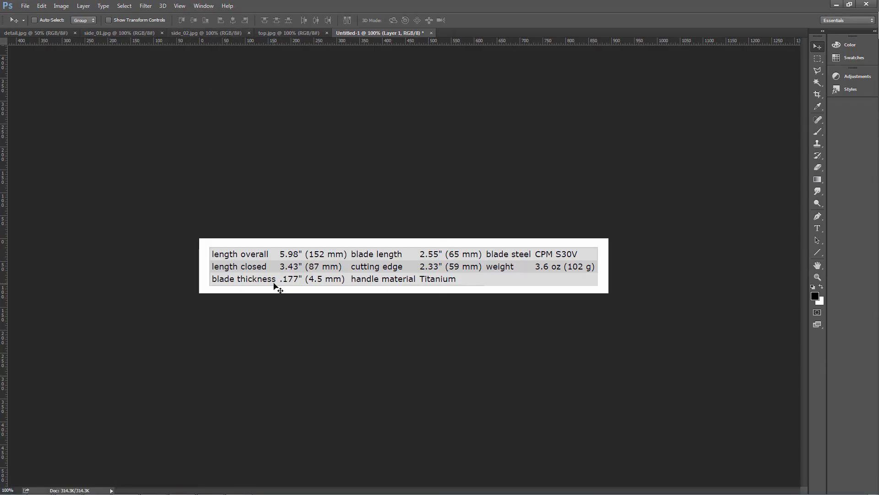
{"action": "mouse_move", "coordinate": [331, 283]}
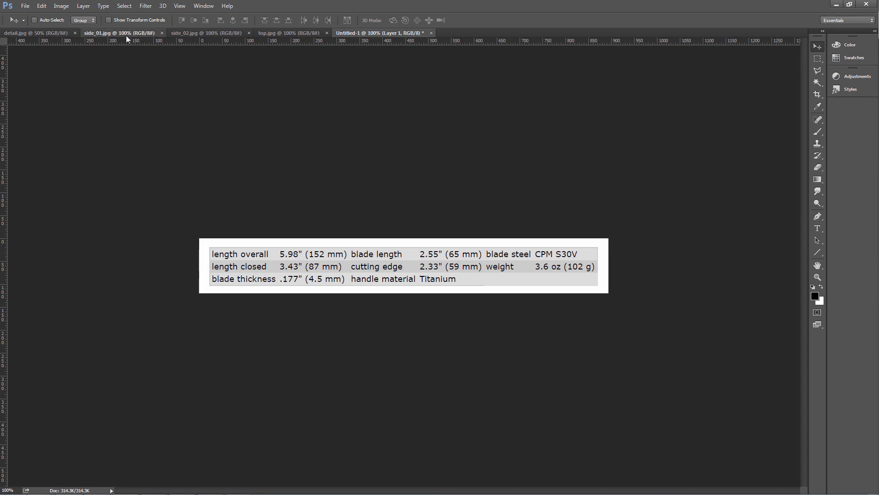
View the side_01.jpg and top.jpg knife photos in Photoshop
{"action": "left_click", "coordinate": [120, 33]}
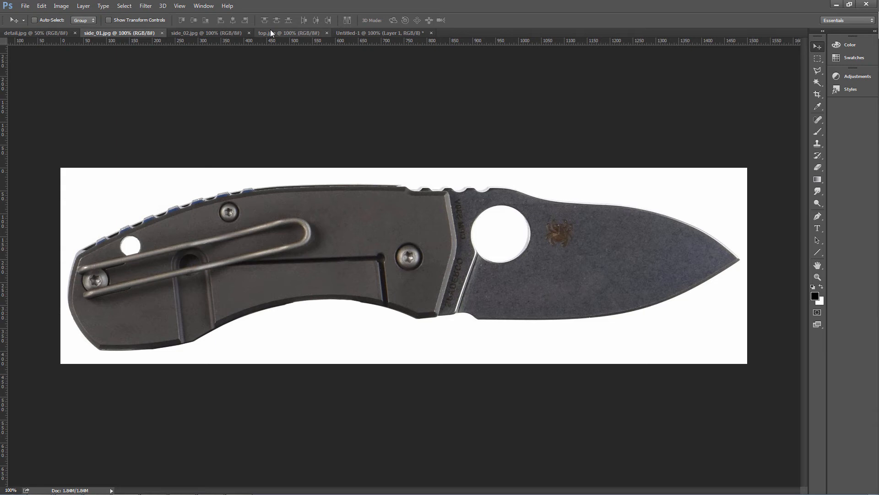
{"action": "left_click", "coordinate": [268, 32]}
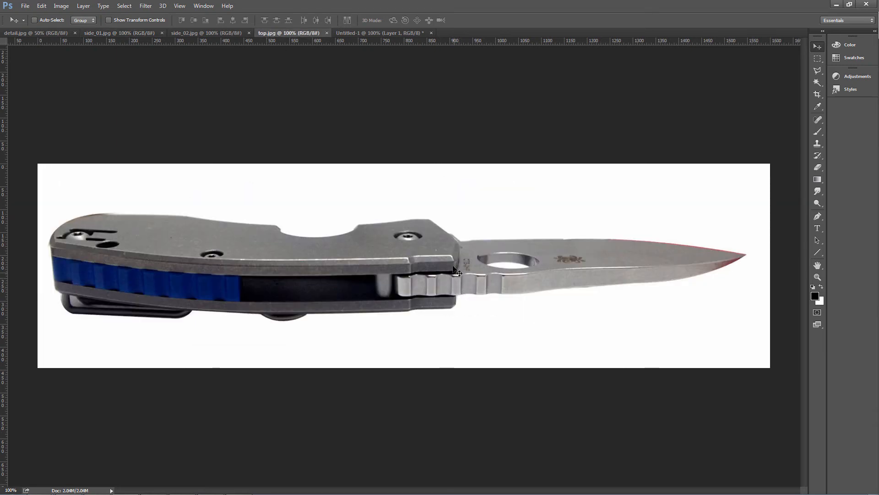
{"action": "mouse_move", "coordinate": [457, 302]}
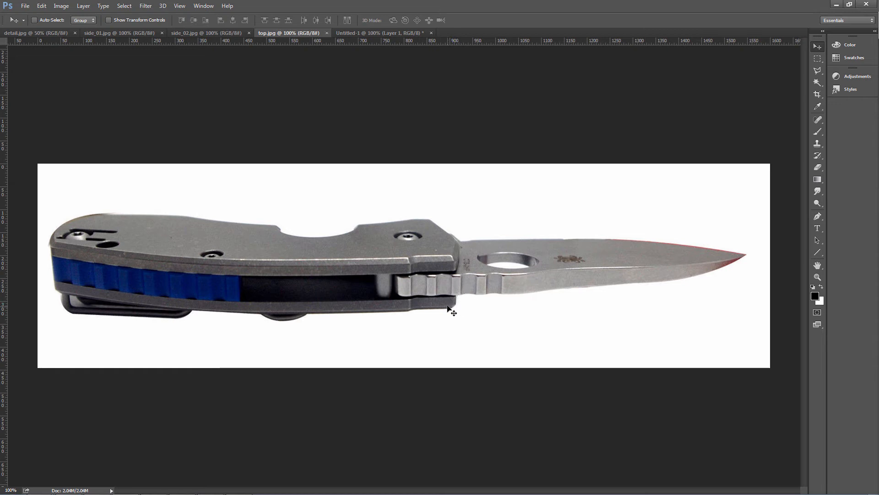
{"action": "mouse_move", "coordinate": [463, 287]}
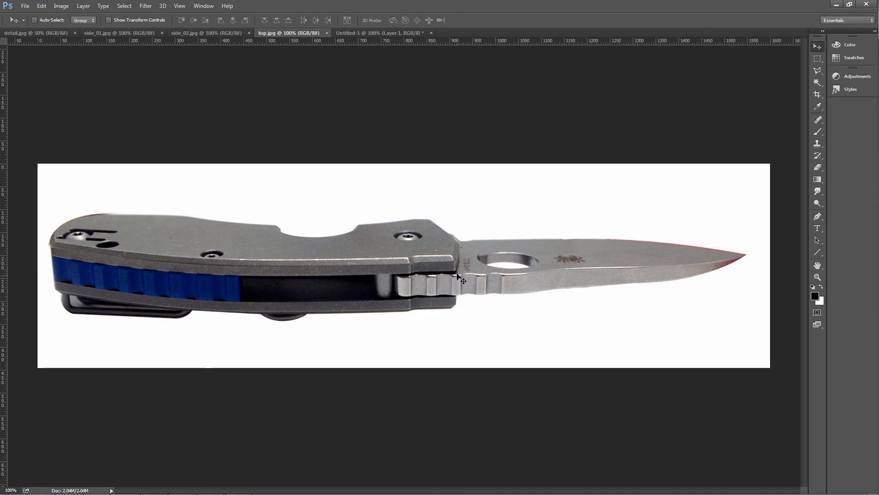
{"action": "mouse_move", "coordinate": [454, 258]}
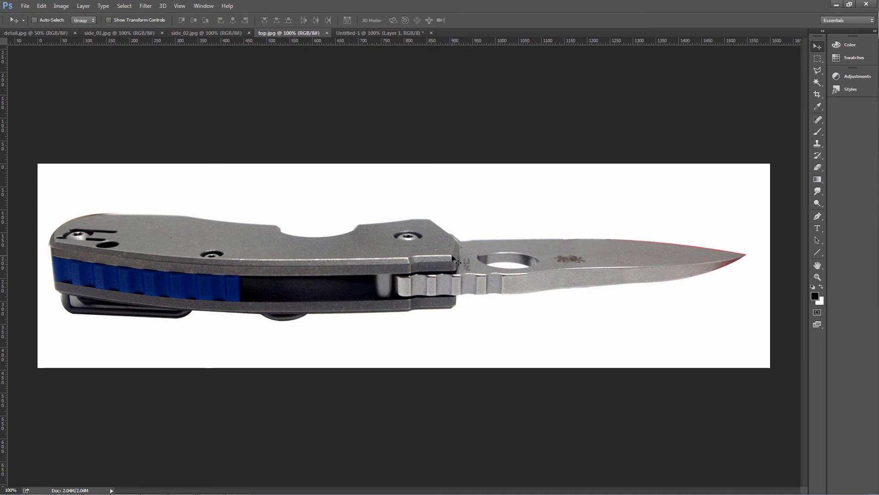
{"action": "mouse_move", "coordinate": [454, 303]}
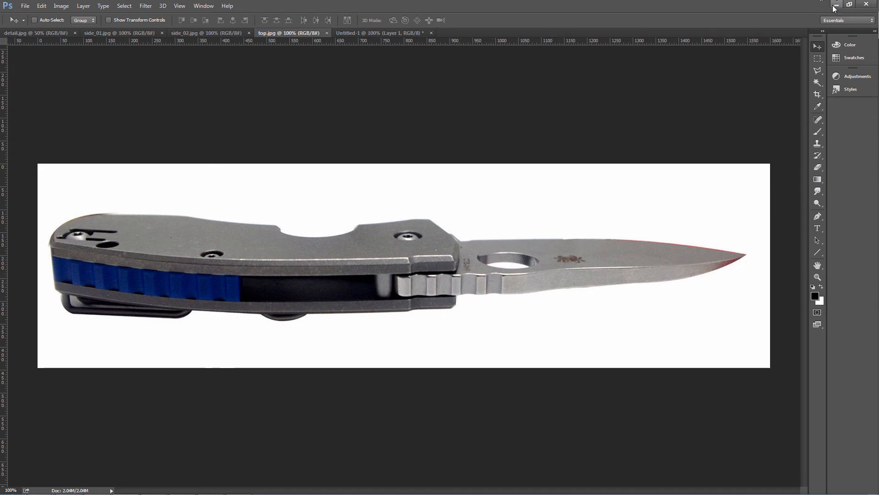
{"action": "mouse_move", "coordinate": [430, 188]}
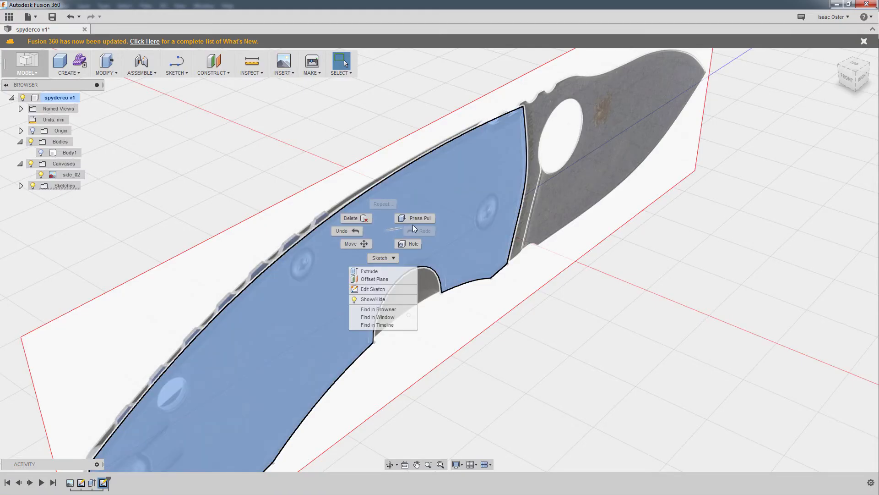
Set up a symmetric extrude of the handle profile as a new body, 5 mm thick
{"action": "left_click", "coordinate": [369, 271]}
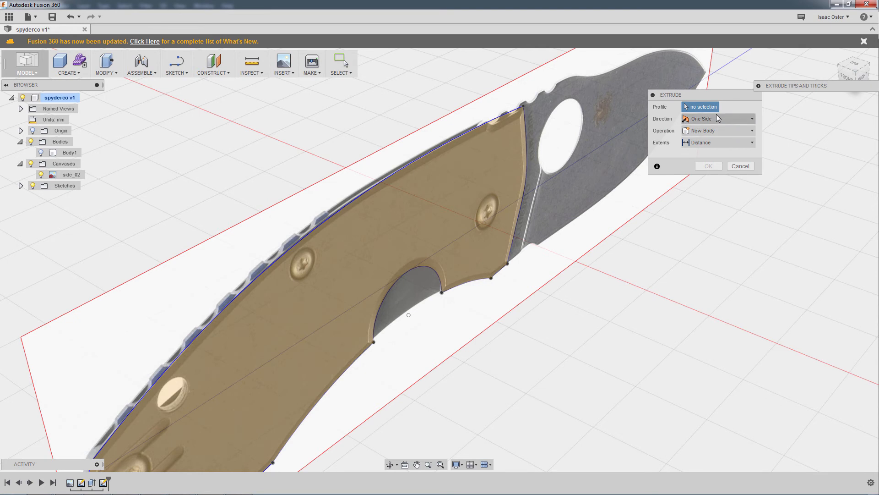
{"action": "left_click", "coordinate": [717, 118]}
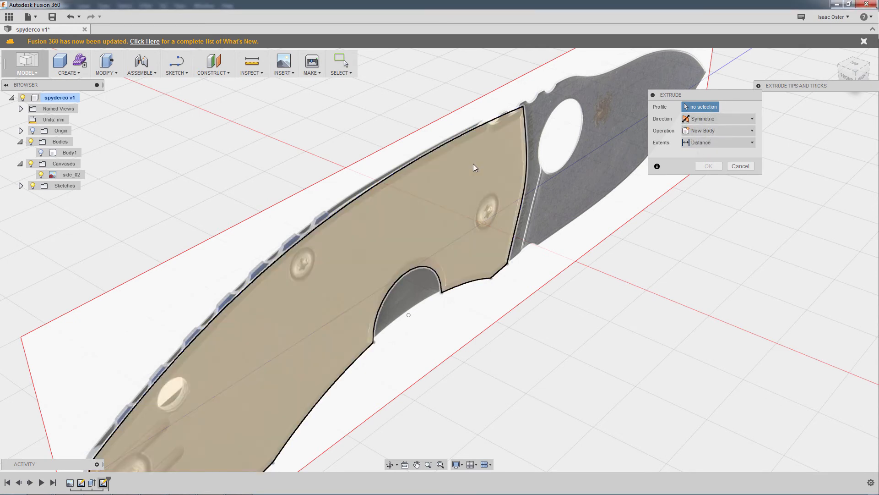
{"action": "left_click", "coordinate": [392, 224]}
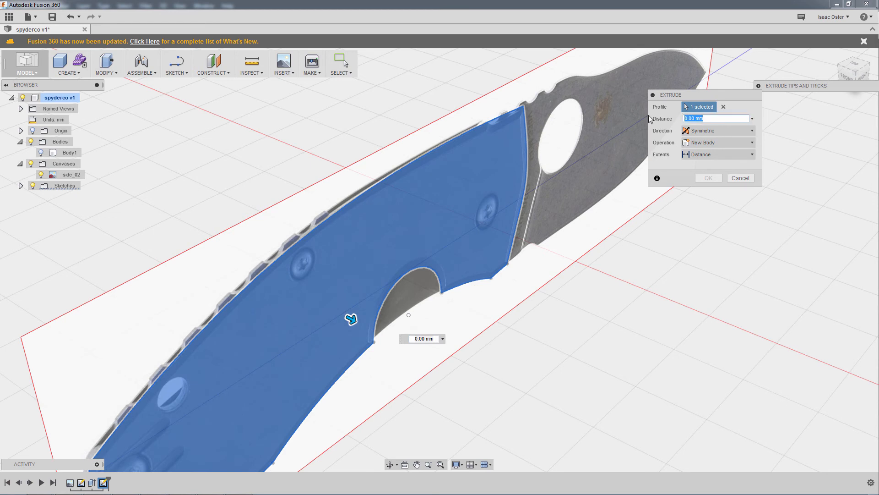
{"action": "type", "text": "4"}
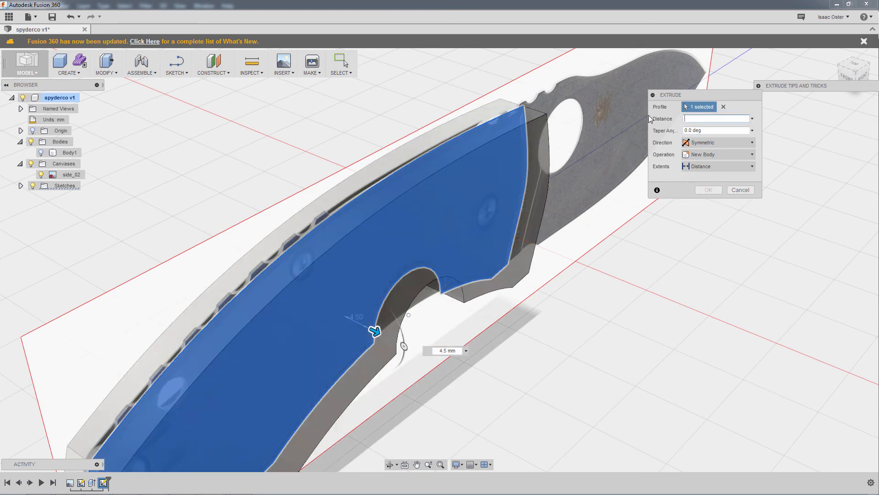
{"action": "type", "text": "4.5 mm"}
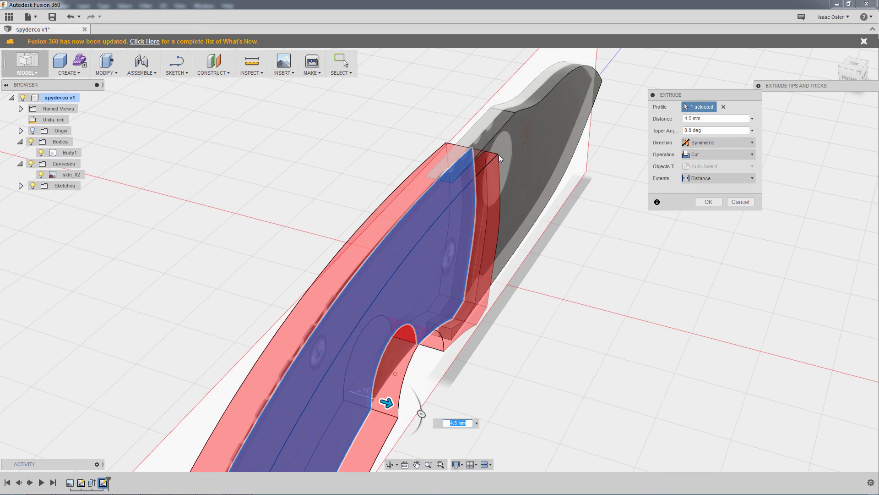
{"action": "mouse_move", "coordinate": [521, 145]}
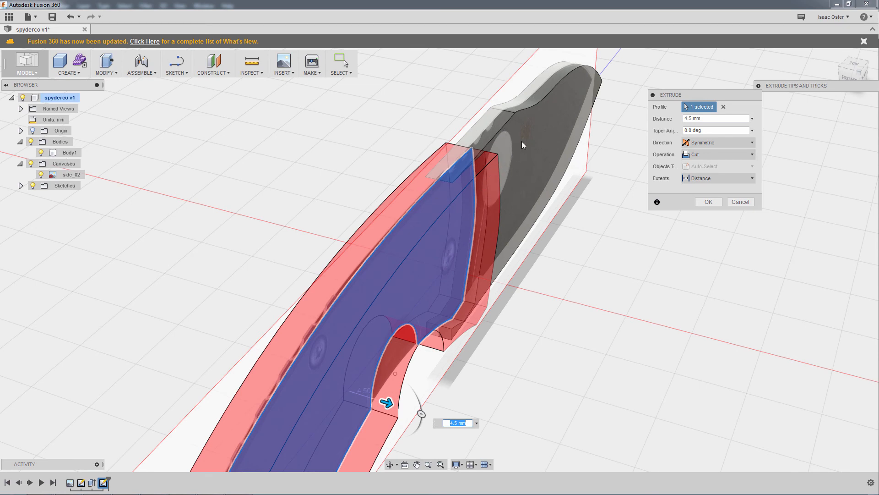
{"action": "mouse_move", "coordinate": [705, 155]}
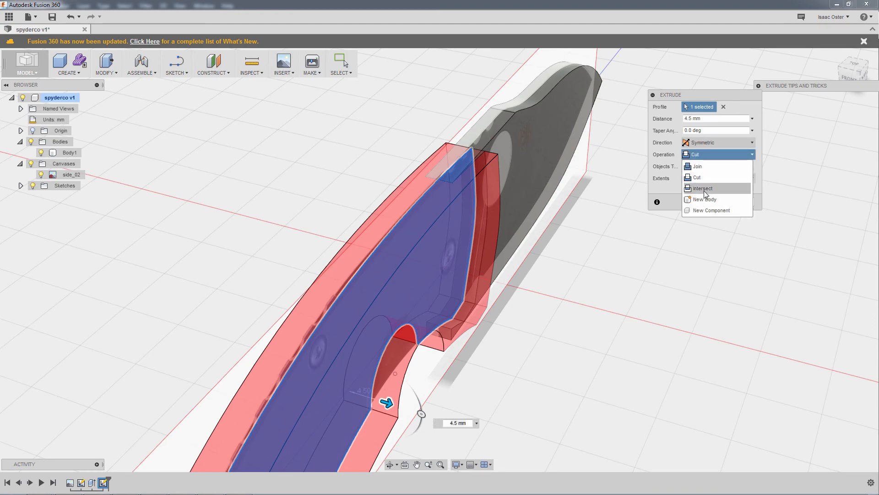
{"action": "left_click", "coordinate": [704, 199]}
{"action": "type", "text": "5"}
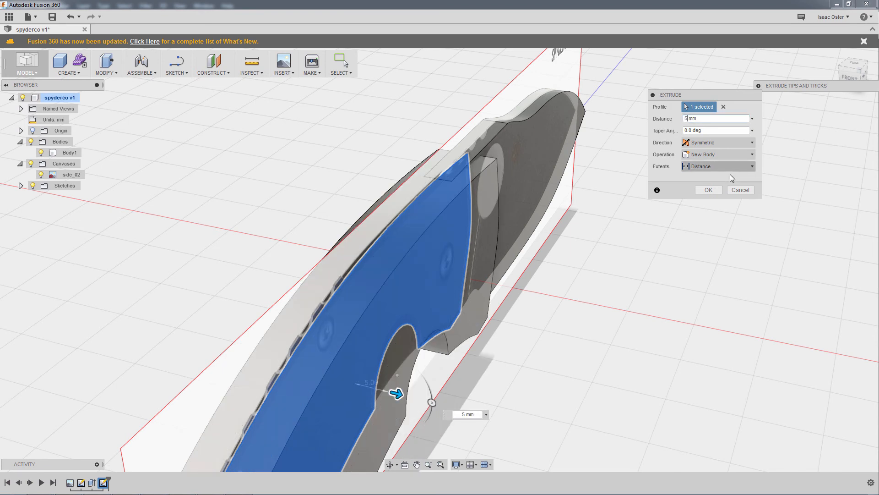
{"action": "mouse_move", "coordinate": [709, 189]}
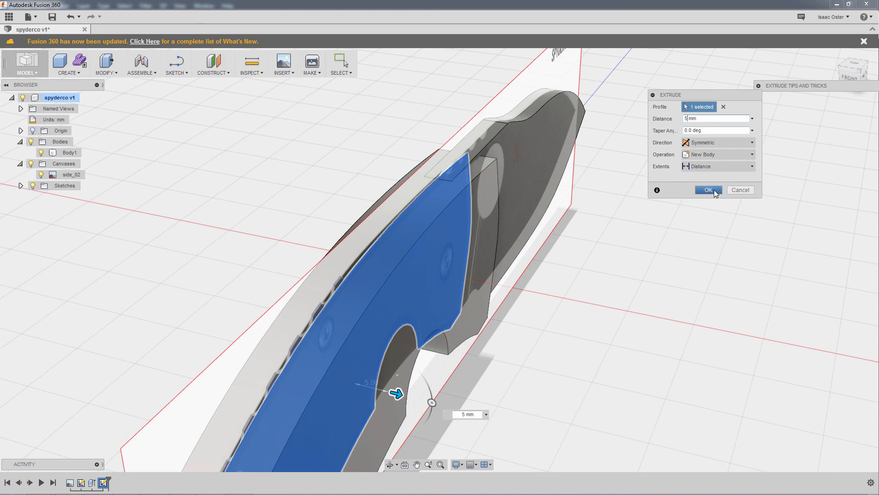
Commit the extrude as Body2 and return to the Photoshop top-view photo
{"action": "left_click", "coordinate": [707, 189]}
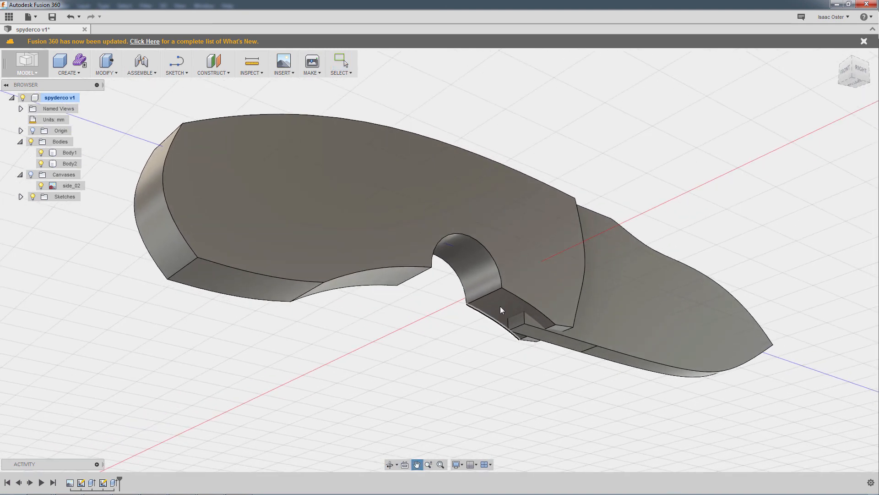
{"action": "key", "text": "alt+tab"}
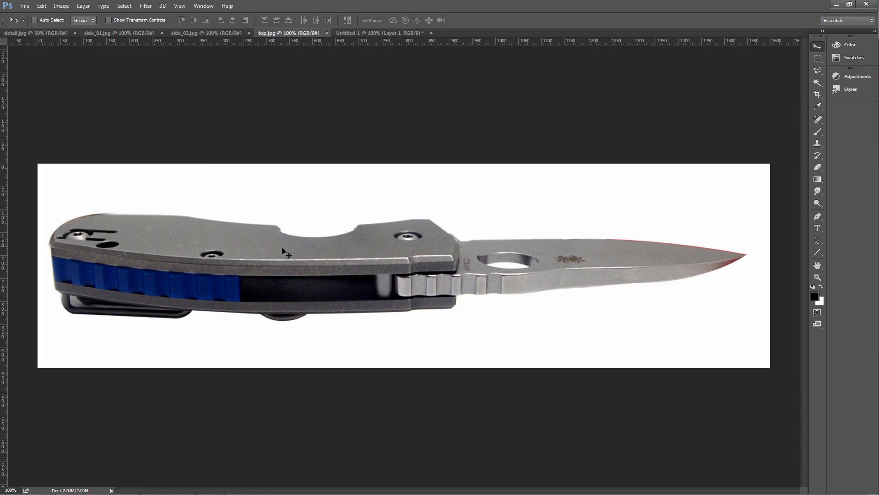
{"action": "mouse_move", "coordinate": [83, 226]}
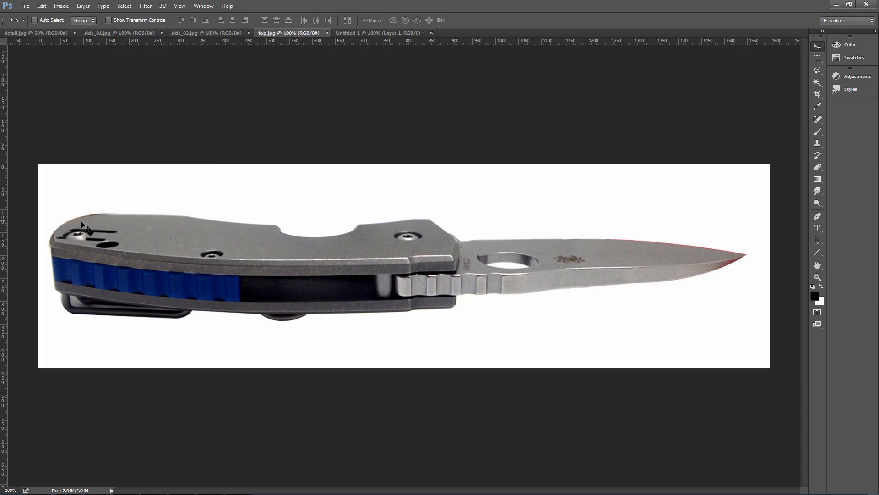
{"action": "mouse_move", "coordinate": [437, 275]}
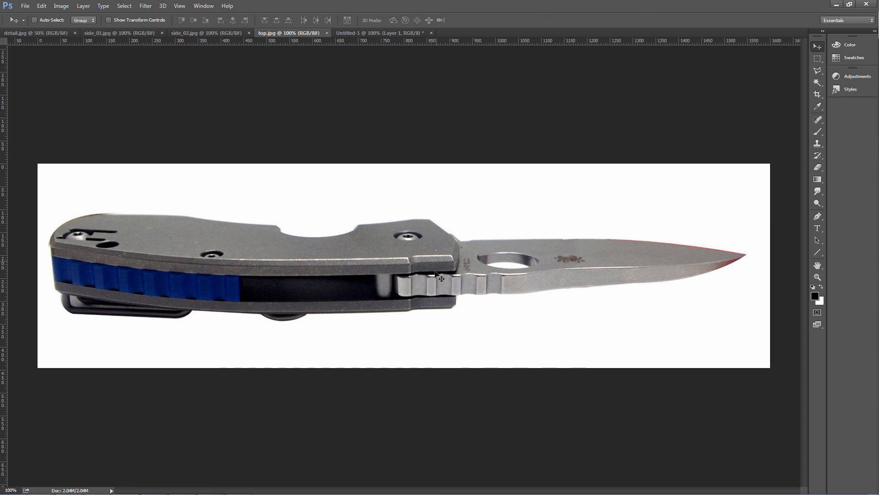
{"action": "mouse_move", "coordinate": [398, 258]}
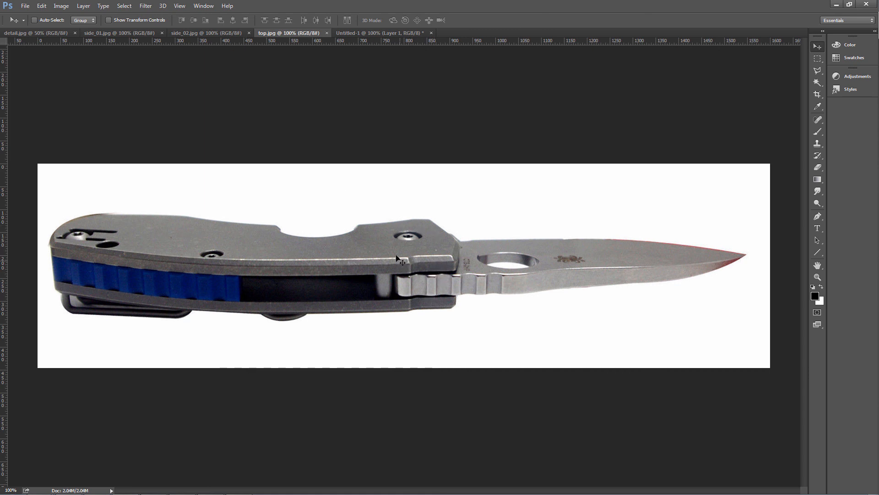
Review the detail.jpg end-on photos, then show the side_02.jpg SPYDERCO TECHNO photo
{"action": "left_click", "coordinate": [33, 32]}
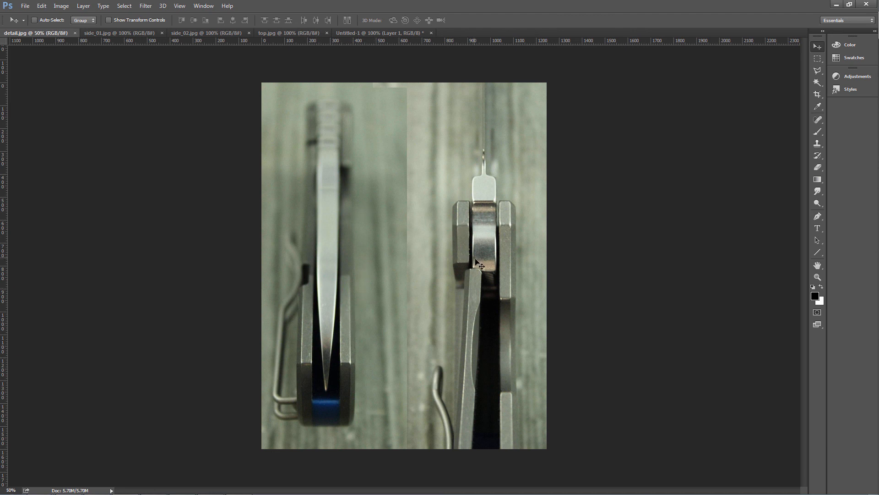
{"action": "mouse_move", "coordinate": [586, 214]}
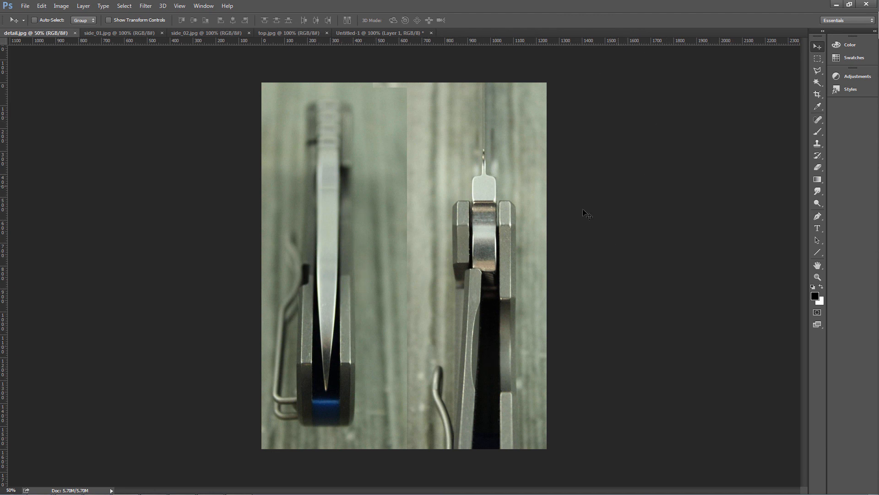
{"action": "left_click", "coordinate": [205, 32]}
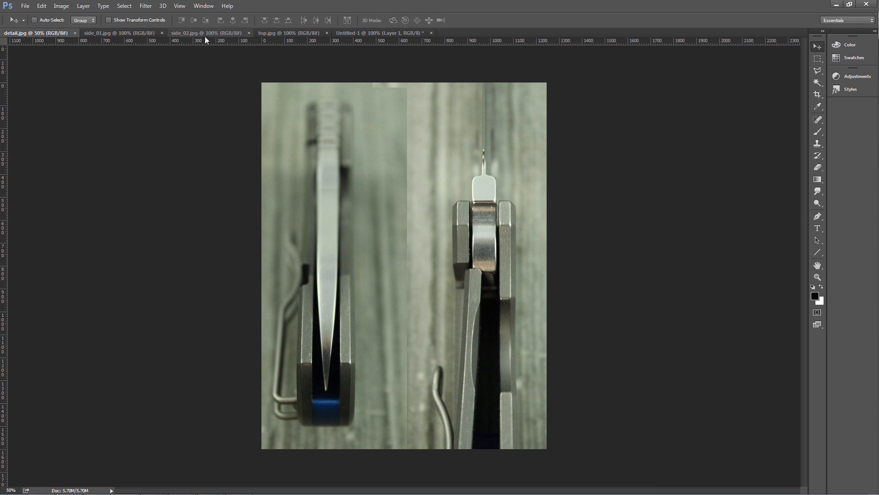
{"action": "left_click", "coordinate": [205, 33]}
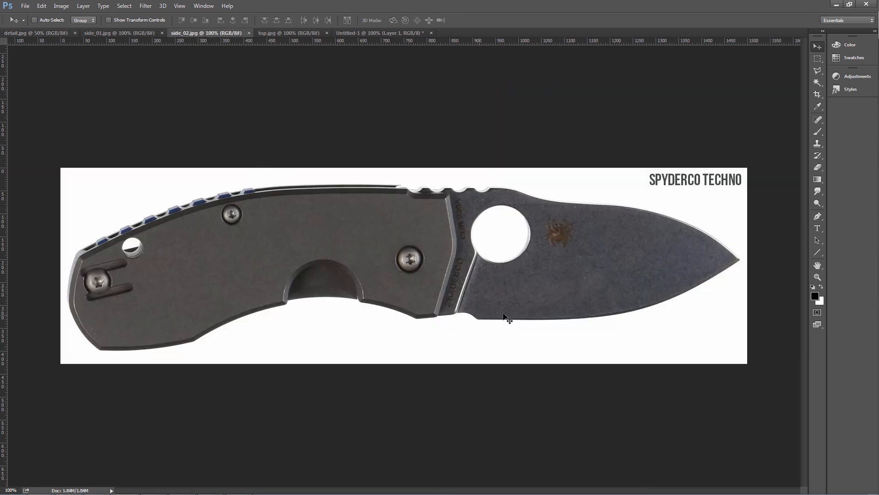
{"action": "mouse_move", "coordinate": [484, 190]}
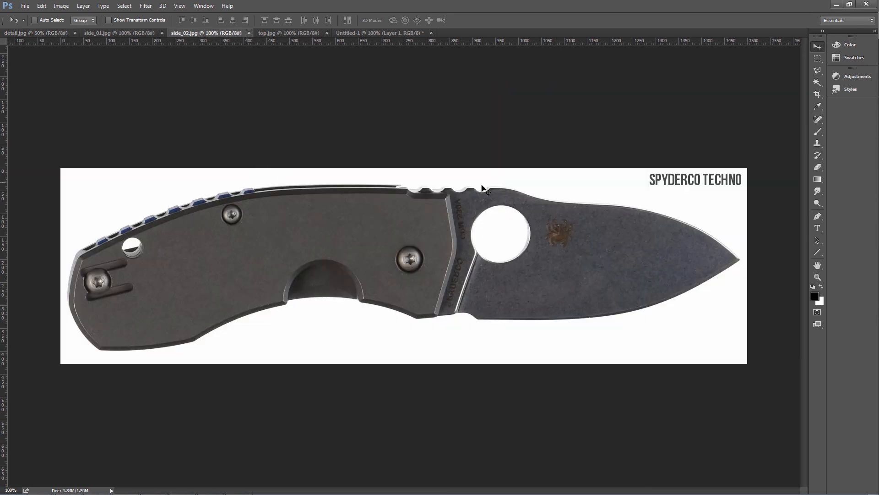
{"action": "mouse_move", "coordinate": [383, 326]}
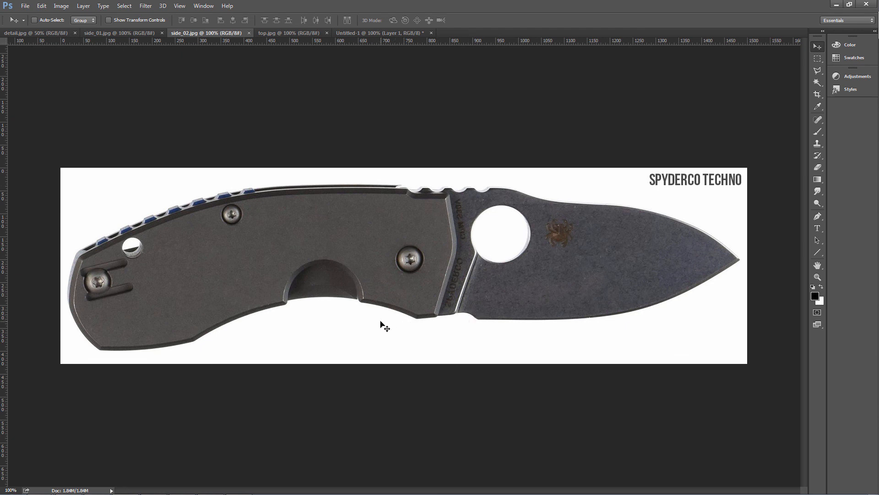